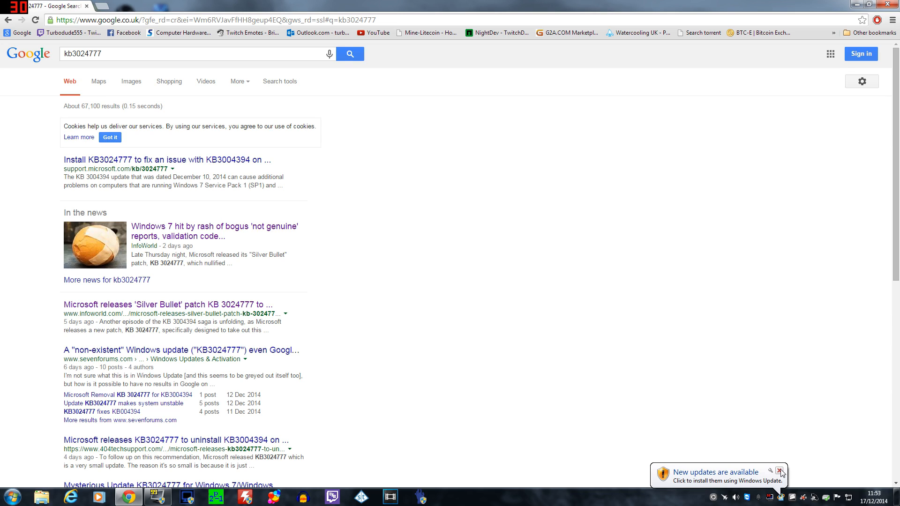
Open Windows Update from the 'New updates are available' notification
{"action": "left_click", "coordinate": [780, 472]}
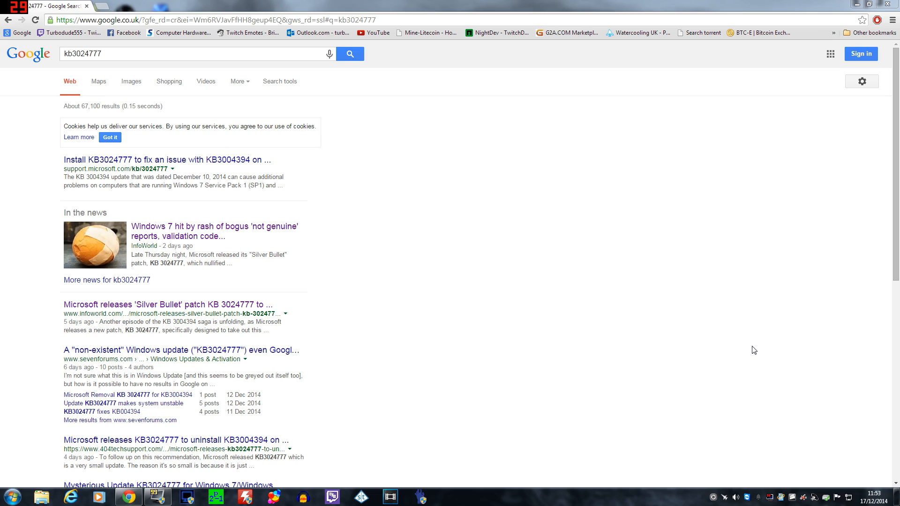
{"action": "mouse_move", "coordinate": [512, 247]}
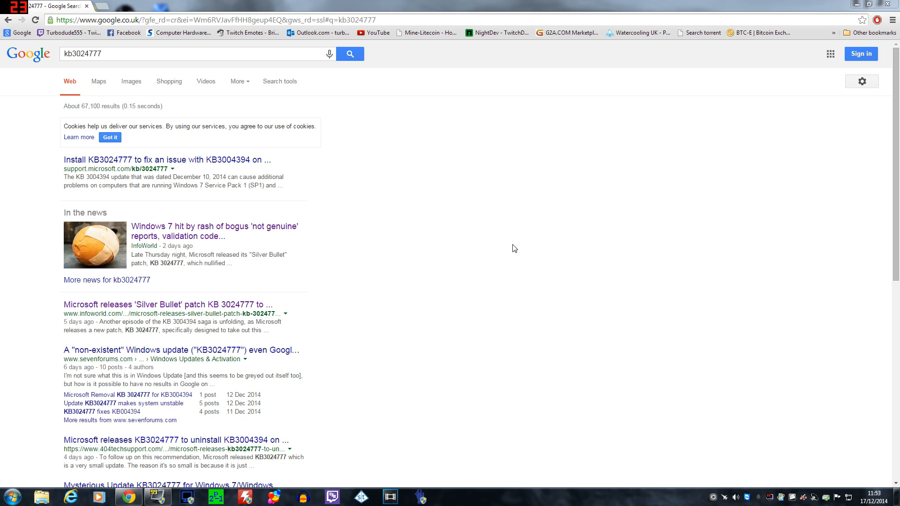
{"action": "mouse_move", "coordinate": [431, 251]}
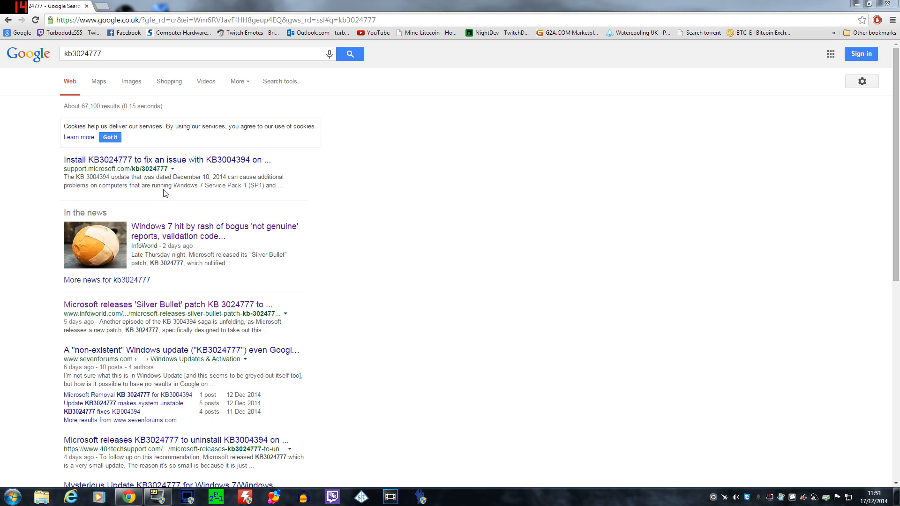
{"action": "mouse_move", "coordinate": [239, 168]}
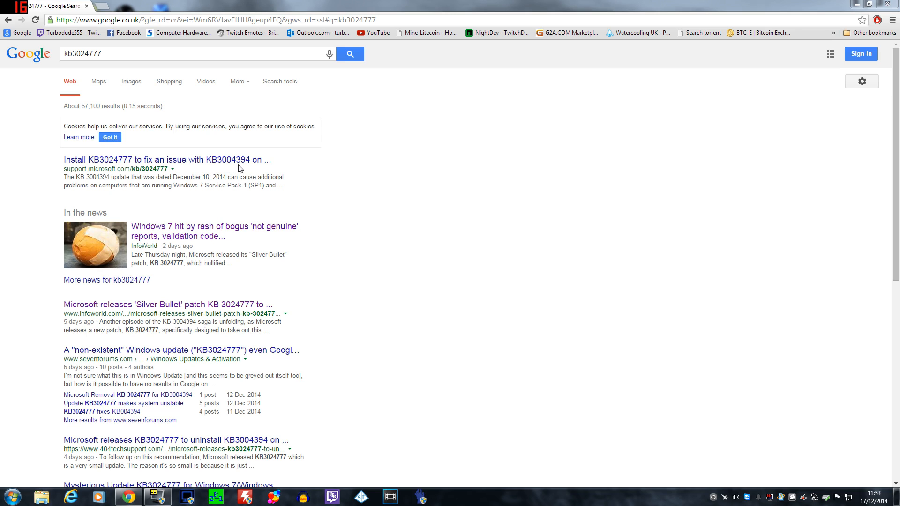
{"action": "mouse_move", "coordinate": [247, 172]}
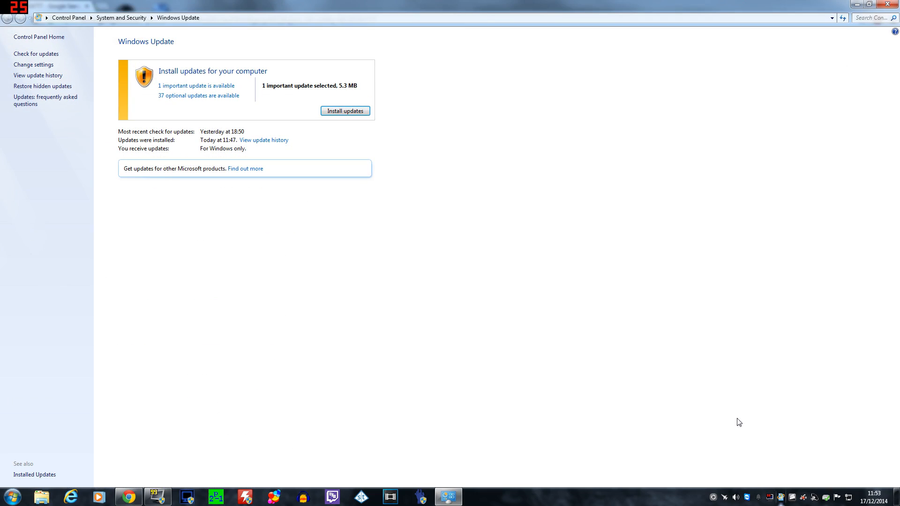
Return to the Control Panel home via the address-bar breadcrumb
{"action": "left_click", "coordinate": [345, 111]}
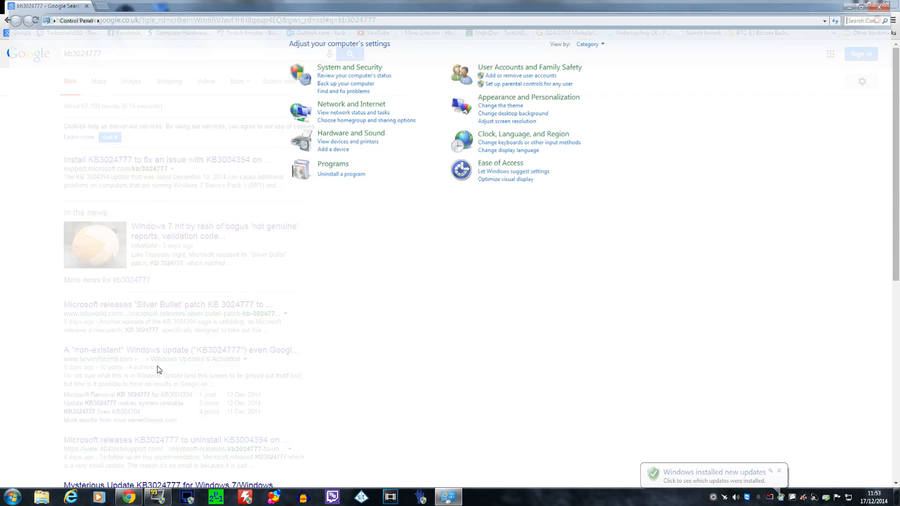
Reach the Installed Updates list through Programs and Features (108 programs, ~198 updates)
{"action": "left_click", "coordinate": [342, 174]}
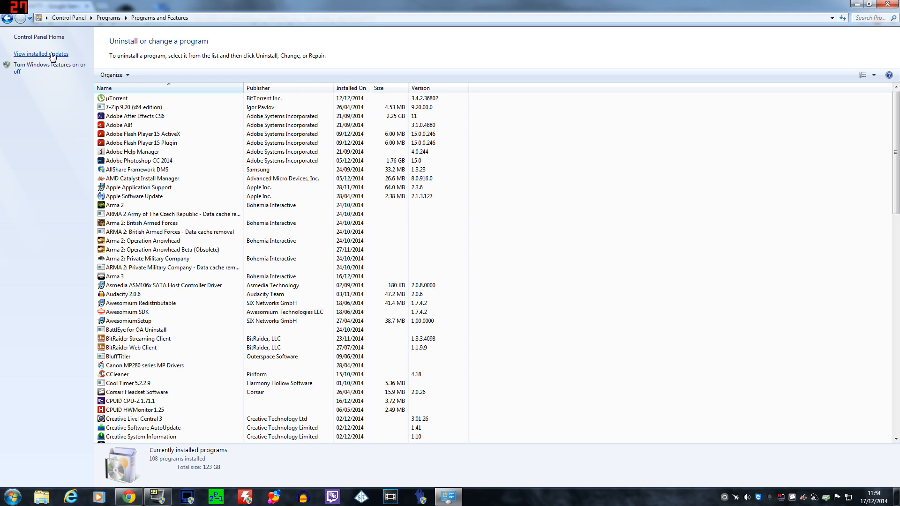
{"action": "left_click", "coordinate": [43, 54]}
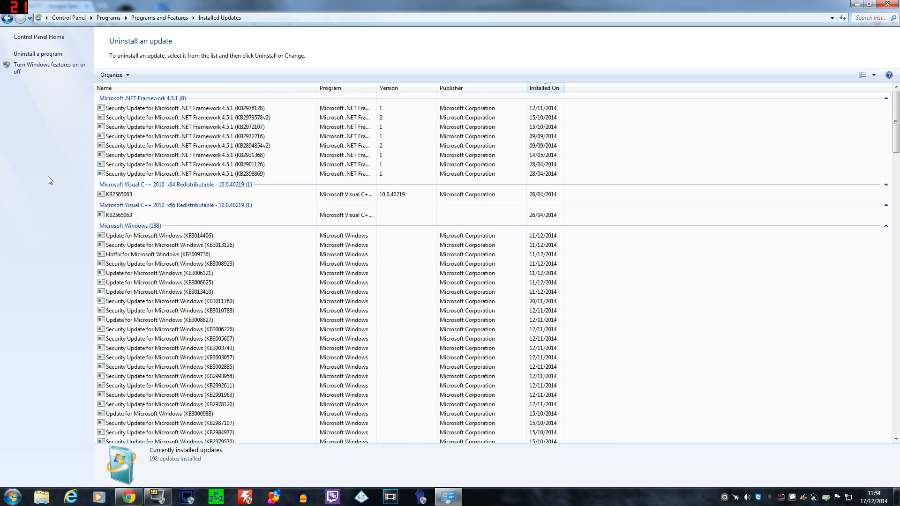
{"action": "mouse_move", "coordinate": [46, 177]}
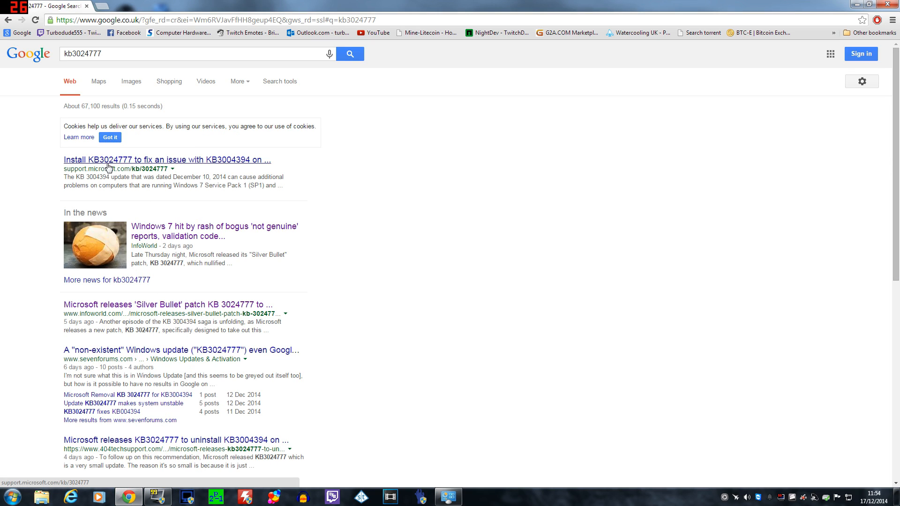
{"action": "mouse_move", "coordinate": [140, 169]}
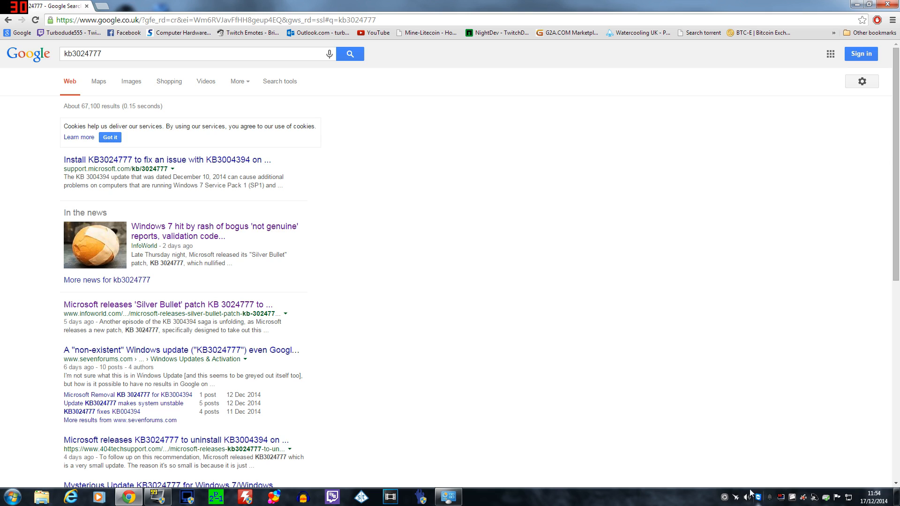
{"action": "mouse_move", "coordinate": [438, 233]}
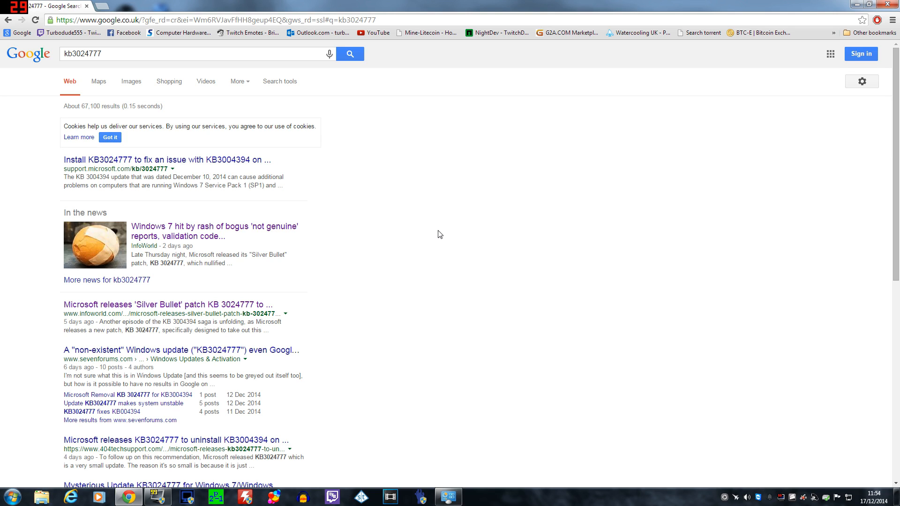
{"action": "scroll", "scroll_direction": "down", "scroll_amount": 3}
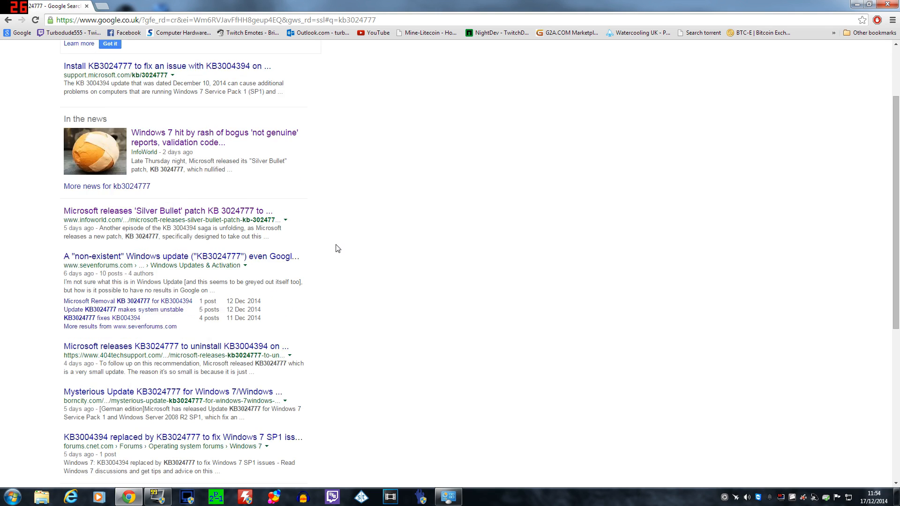
{"action": "scroll", "scroll_direction": "down", "scroll_amount": 3}
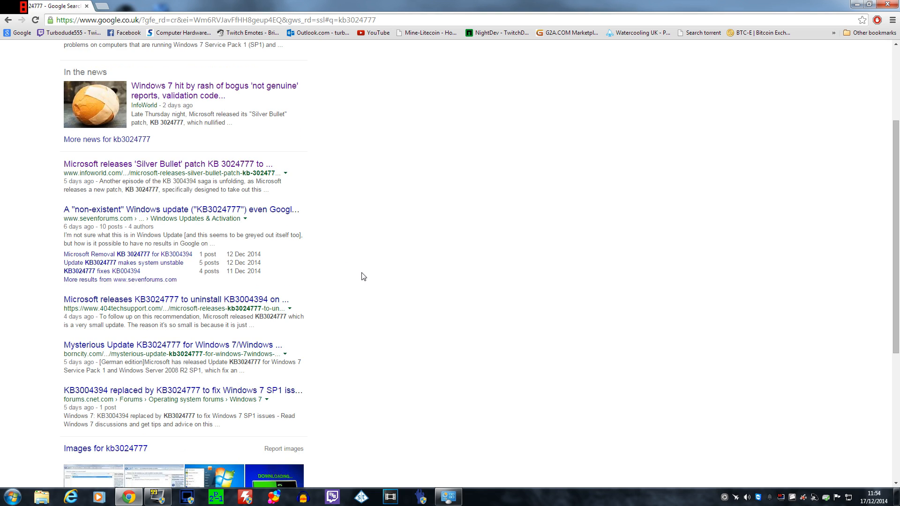
{"action": "scroll", "scroll_direction": "up", "scroll_amount": 3}
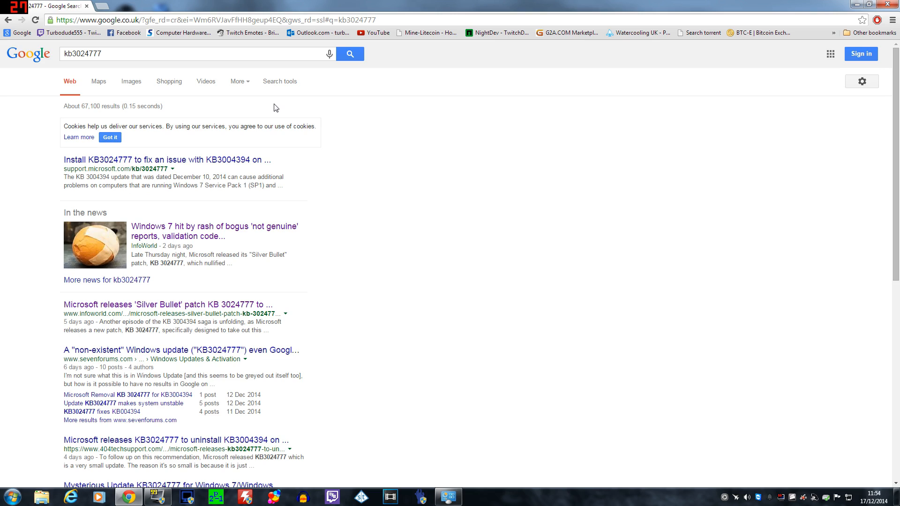
{"action": "mouse_move", "coordinate": [185, 100]}
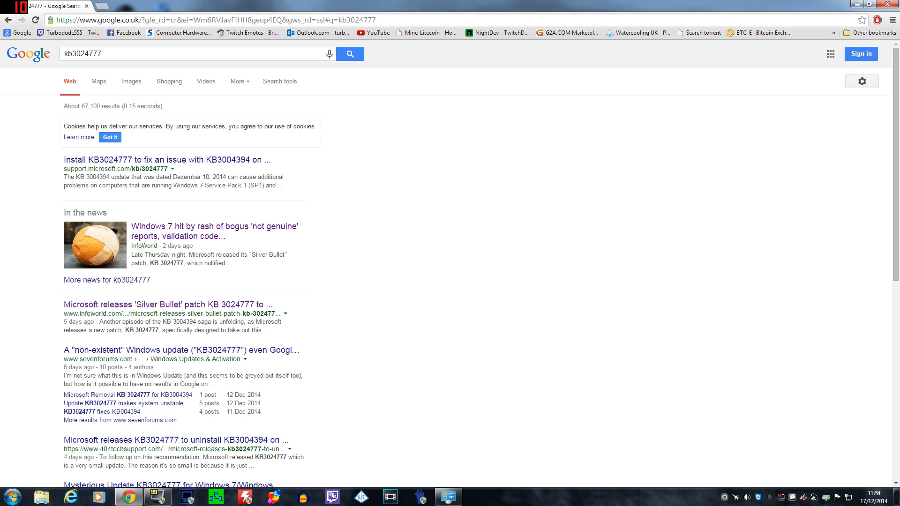
{"action": "mouse_move", "coordinate": [506, 427]}
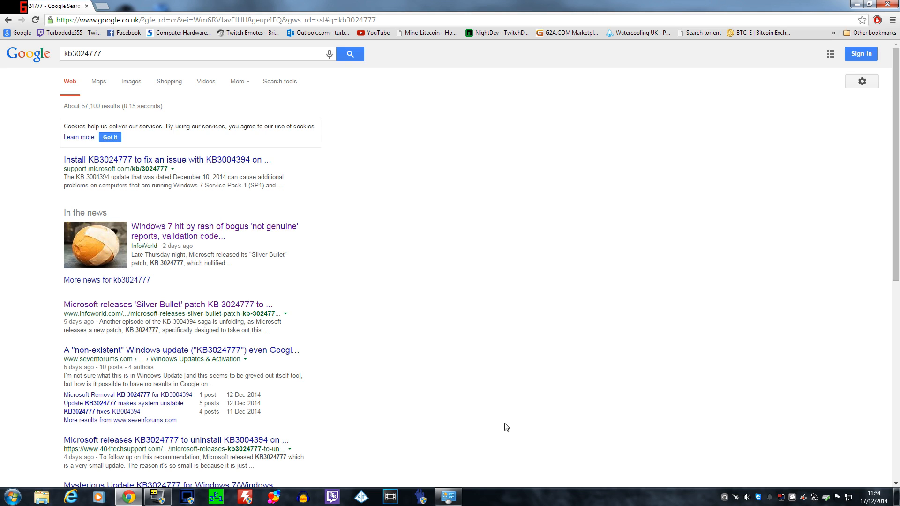
{"action": "mouse_move", "coordinate": [764, 471]}
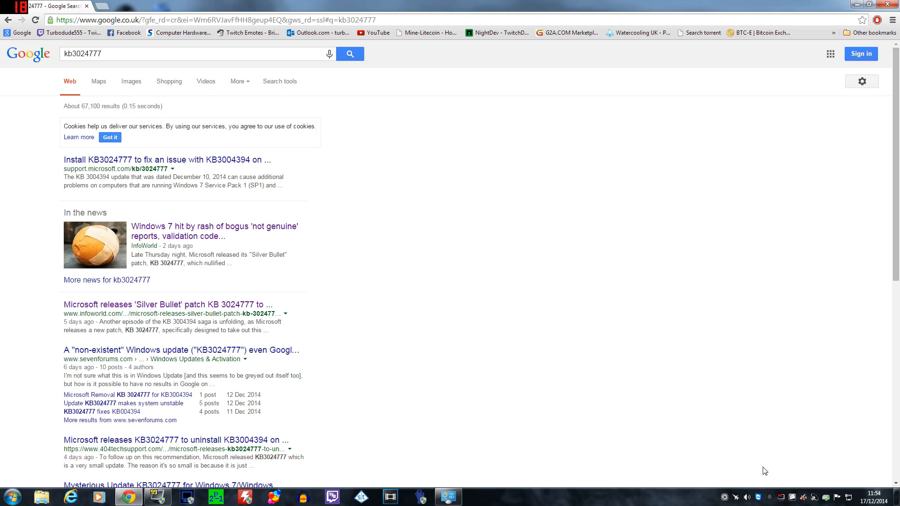